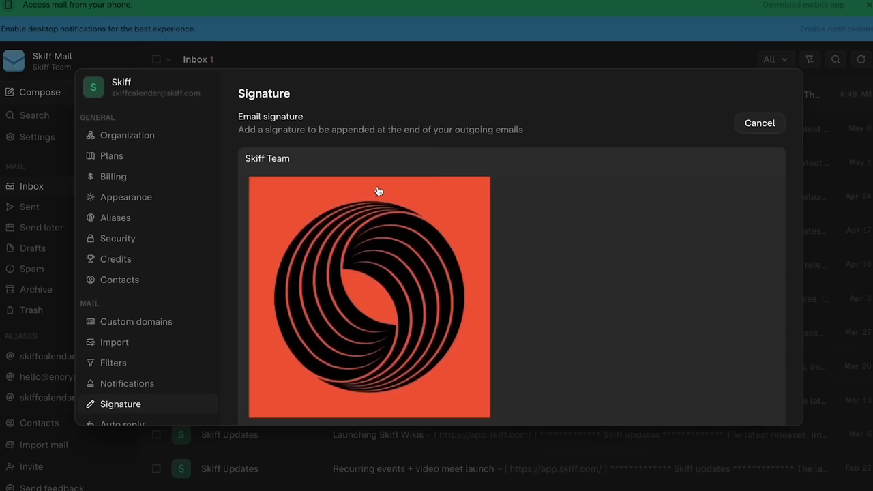
Step: Review the 'Skiff Team' logo image signature, then move to the Skiff homepage
left_click(759, 123)
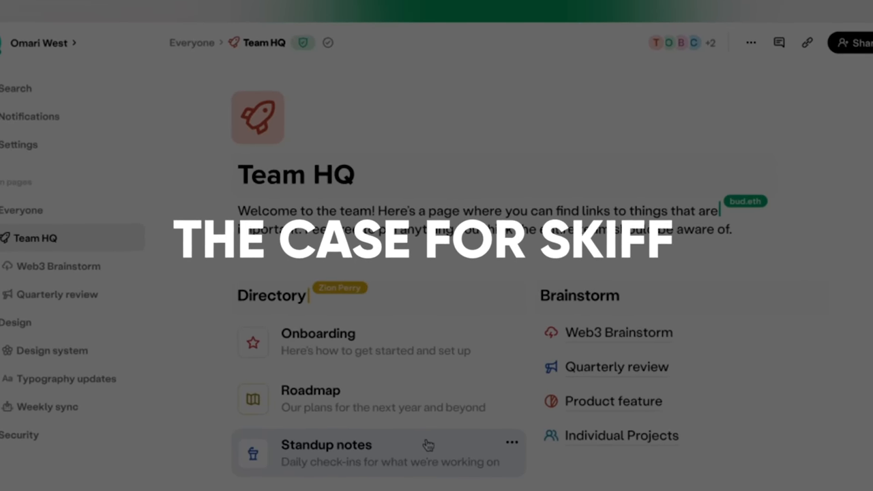
left_click(437, 246)
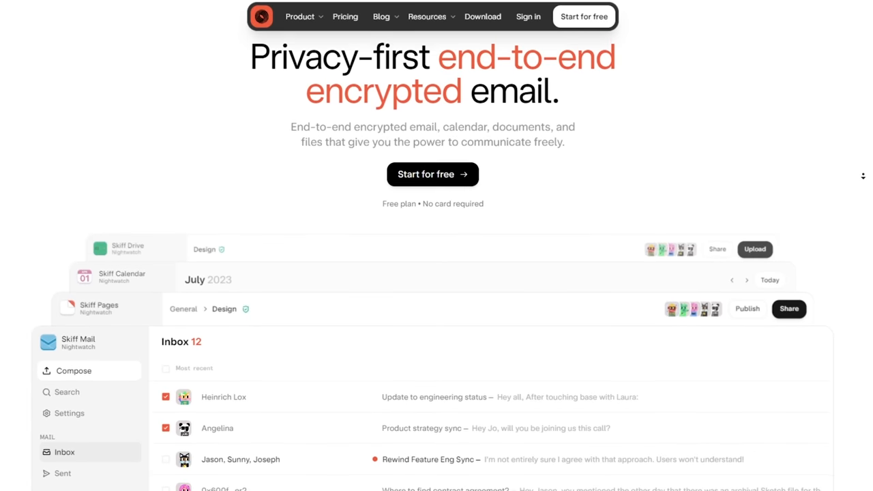